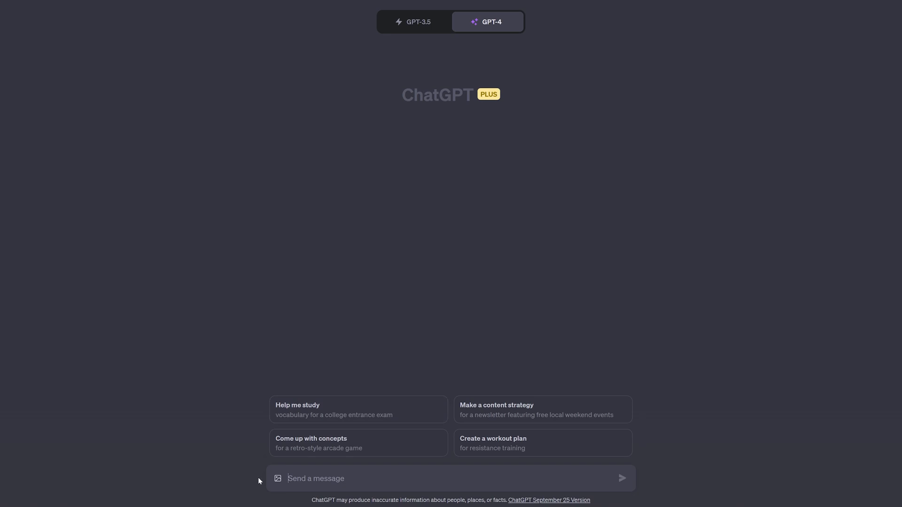
mouse_move(278, 479)
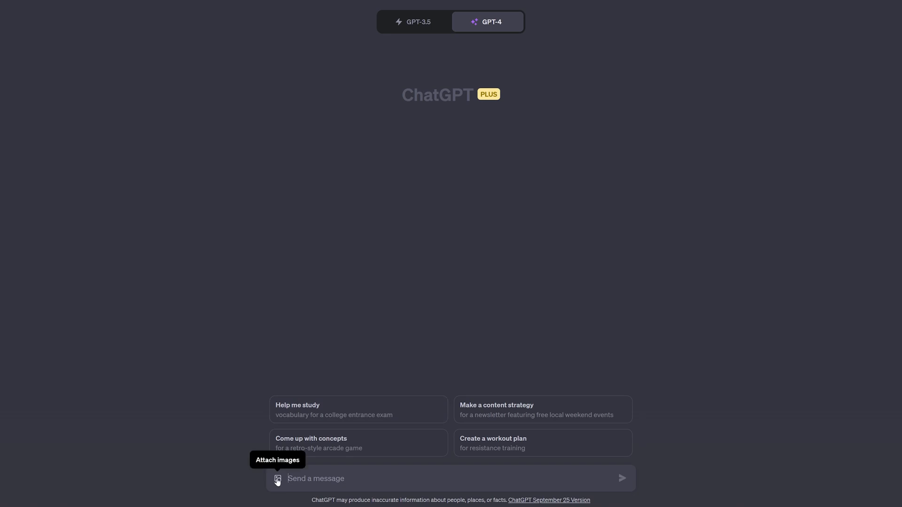
Step: Attach the juniper_topology network diagram image to the new GPT-4 message
click(277, 479)
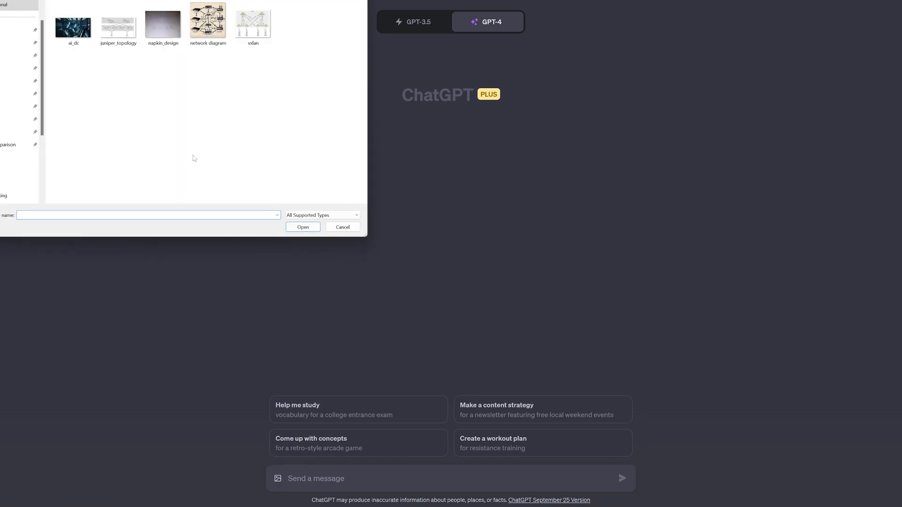
click(118, 21)
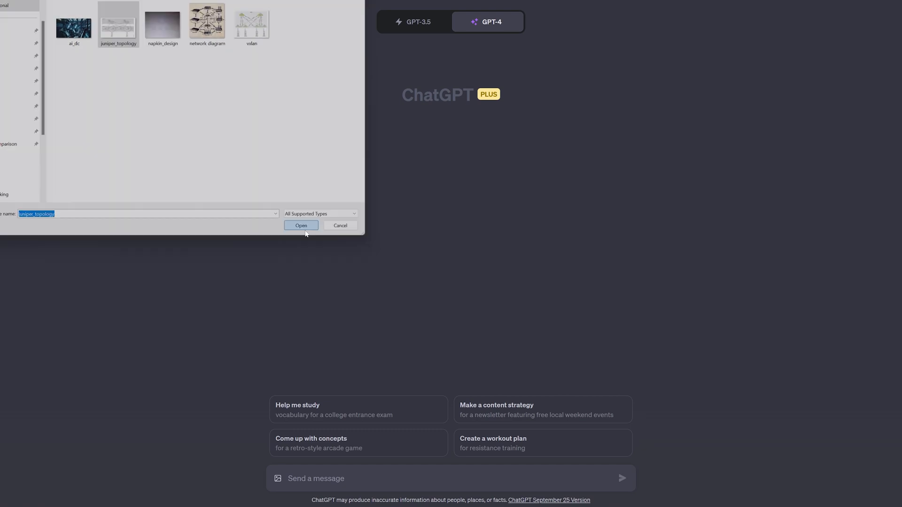
click(301, 225)
text(List all the loopback)
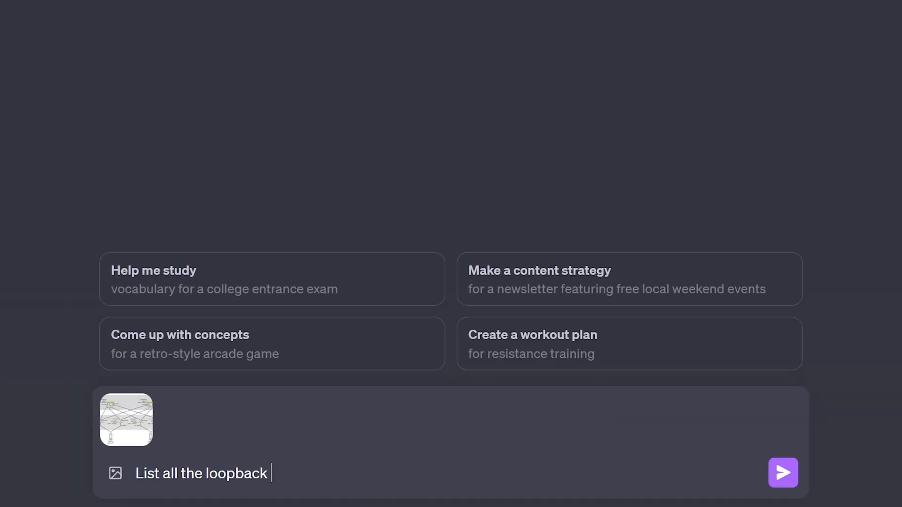
Step: Ask for all devices' loopback IPs in JSON, then again without hardware models in names
text(IPs for all devices, in jso)
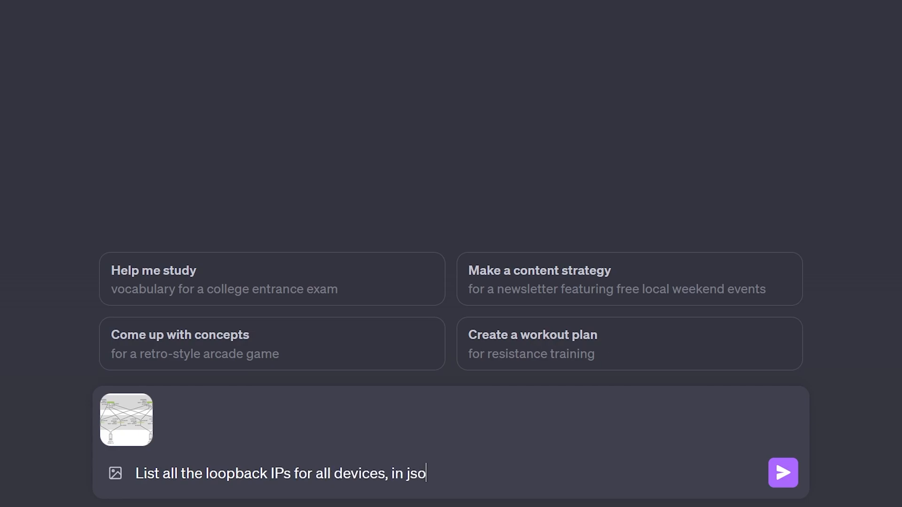
click(782, 473)
text(Repe)
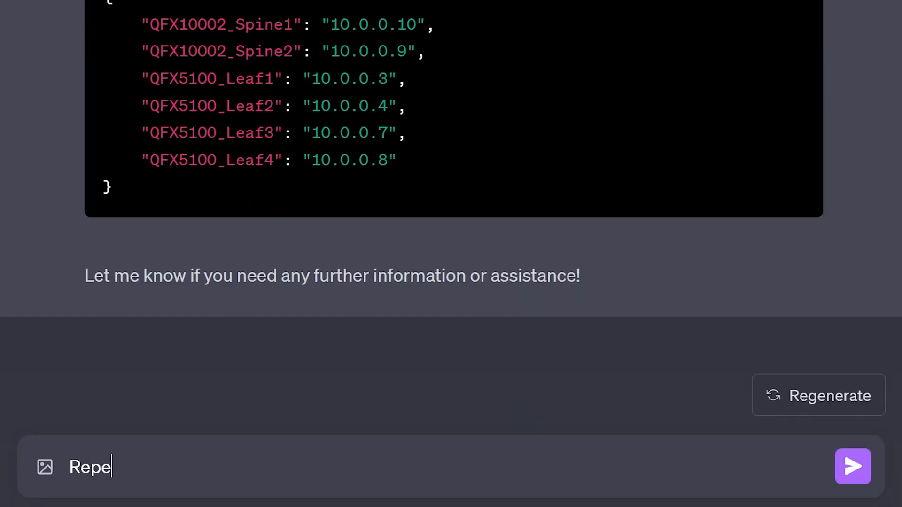
text(at the task, but exclude the hardware model from the device name)
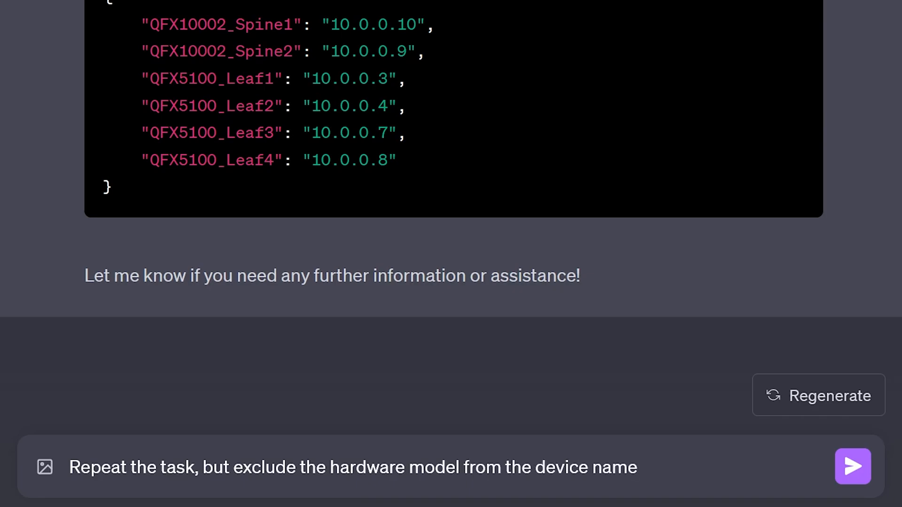
click(853, 466)
text(How many)
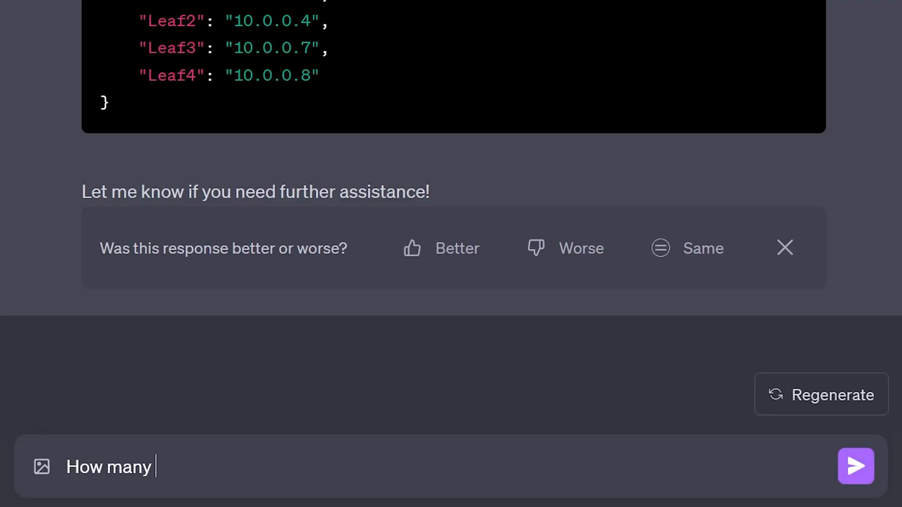
Step: Ask how many 100G SFPs the pictured network needs; review JSON answer (16 100G, 8 10G)
text(100G SFPs are requ)
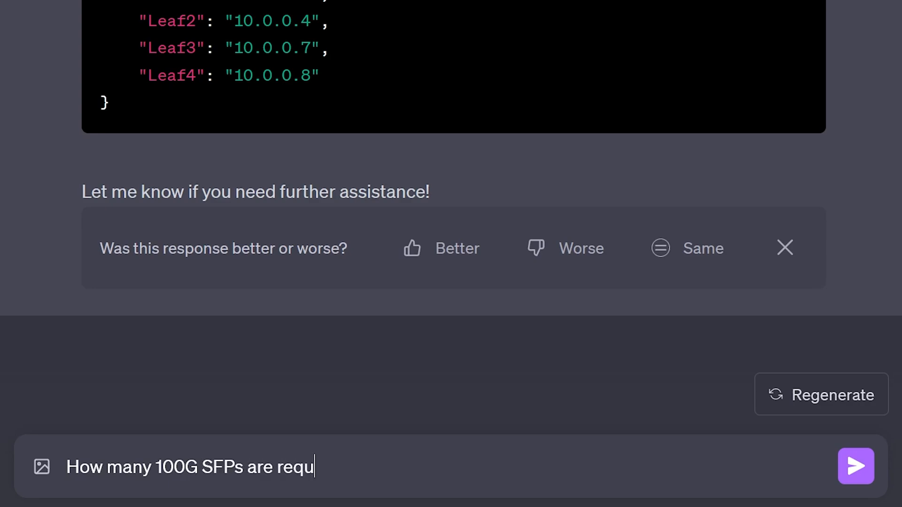
text(ired to build)
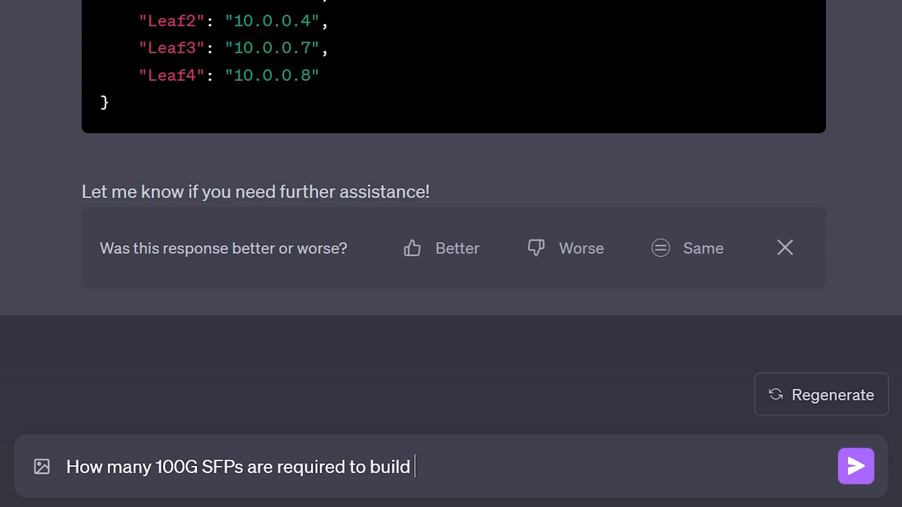
text(the network displayed in this)
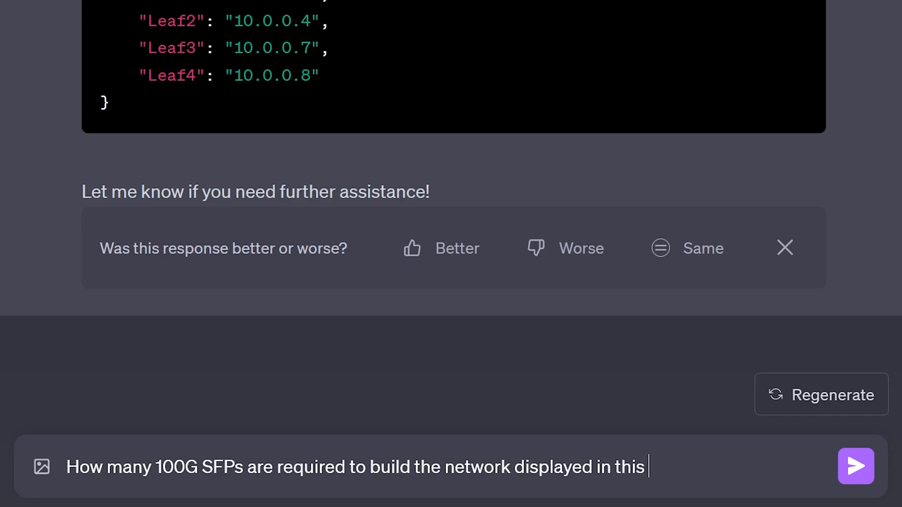
click(856, 467)
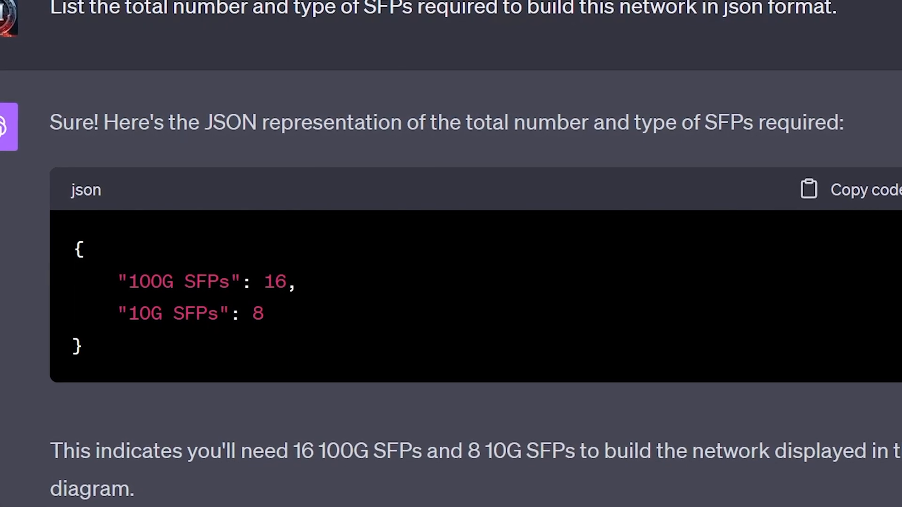
scroll(down, 3)
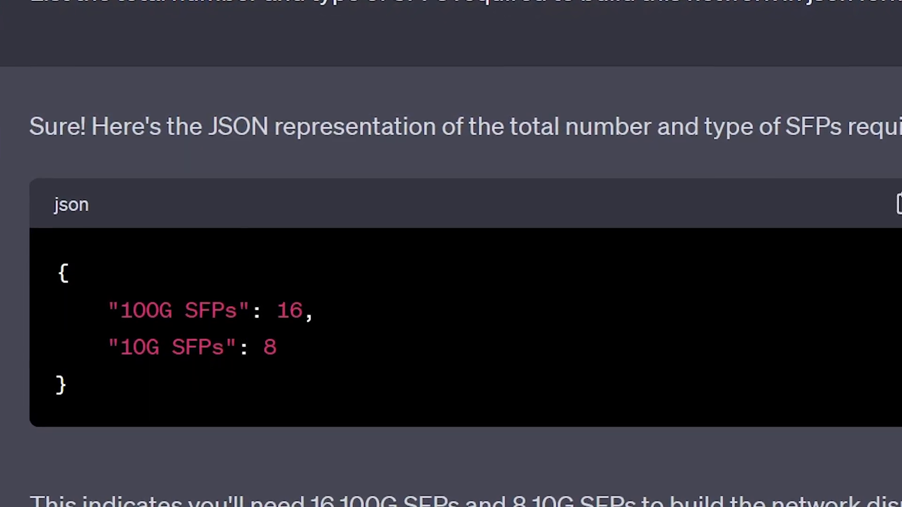
scroll(up, 3)
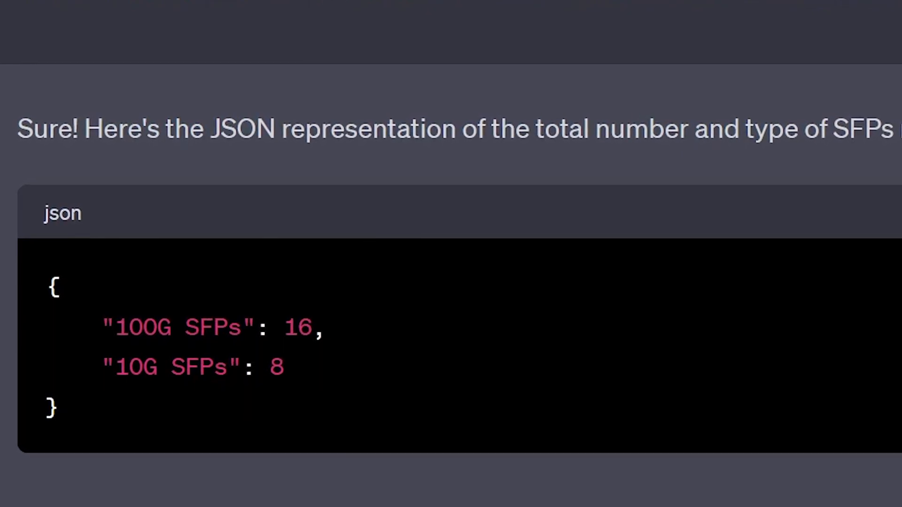
scroll(down, 3)
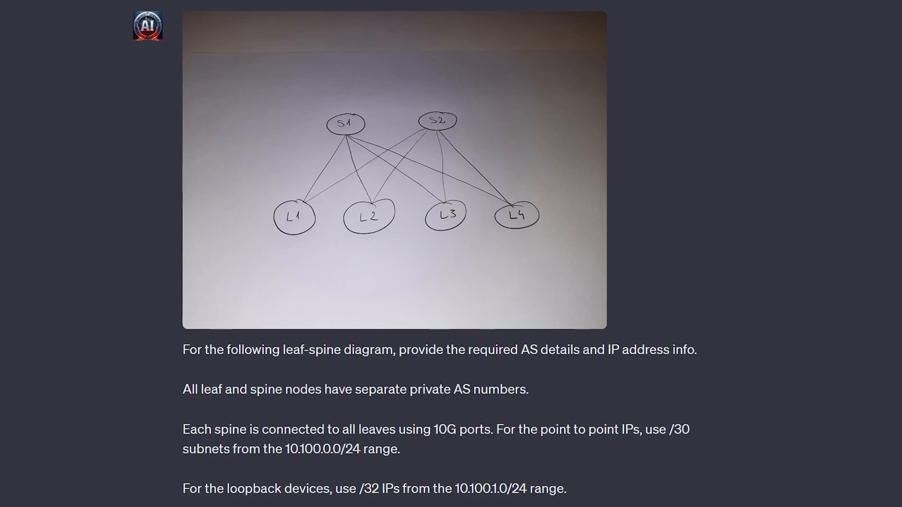
Step: Scroll through the leaf-spine AS numbers, point-to-point subnets and loopback IPs
scroll(down, 3)
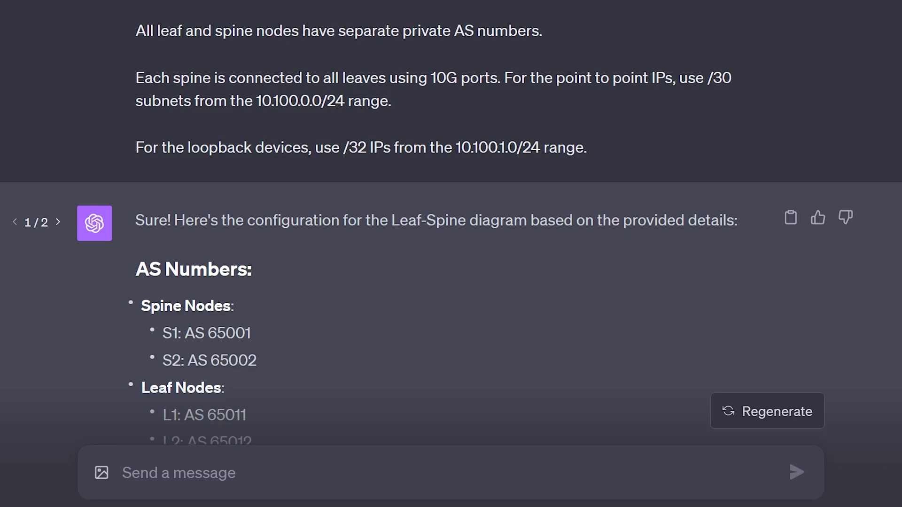
scroll(down, 3)
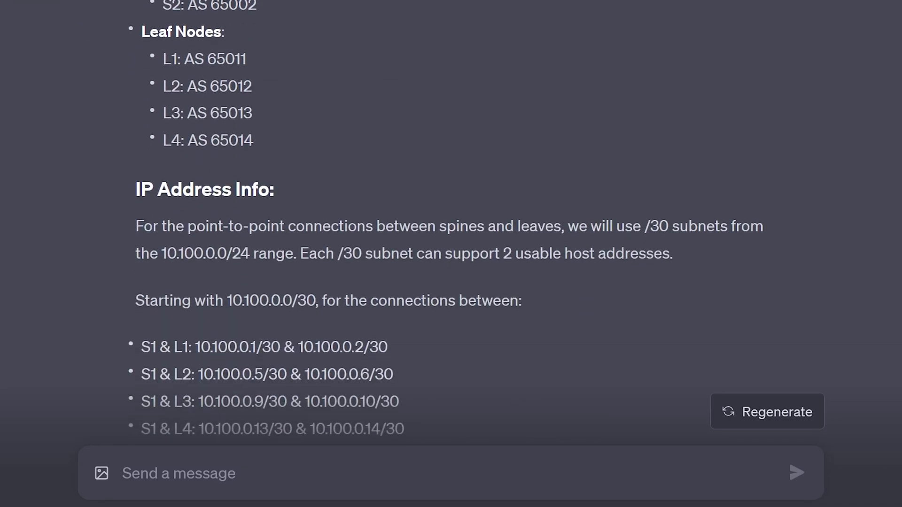
scroll(down, 3)
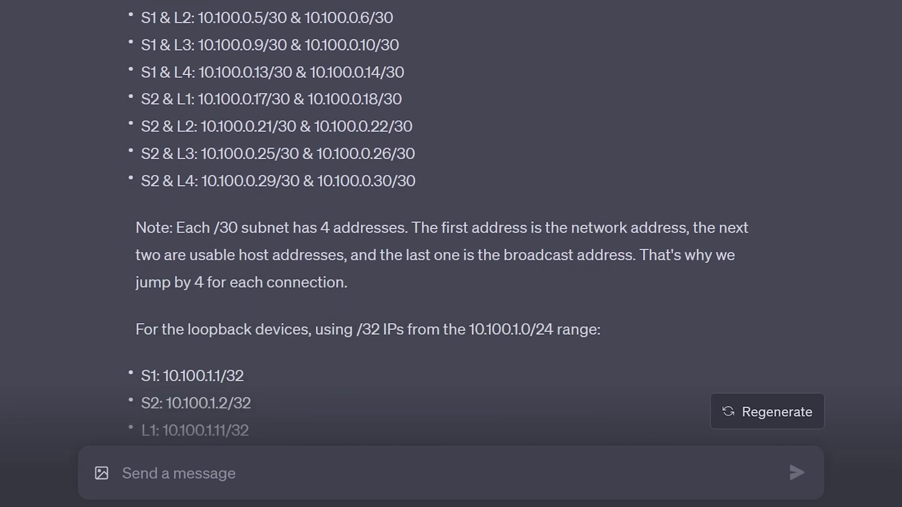
scroll(down, 3)
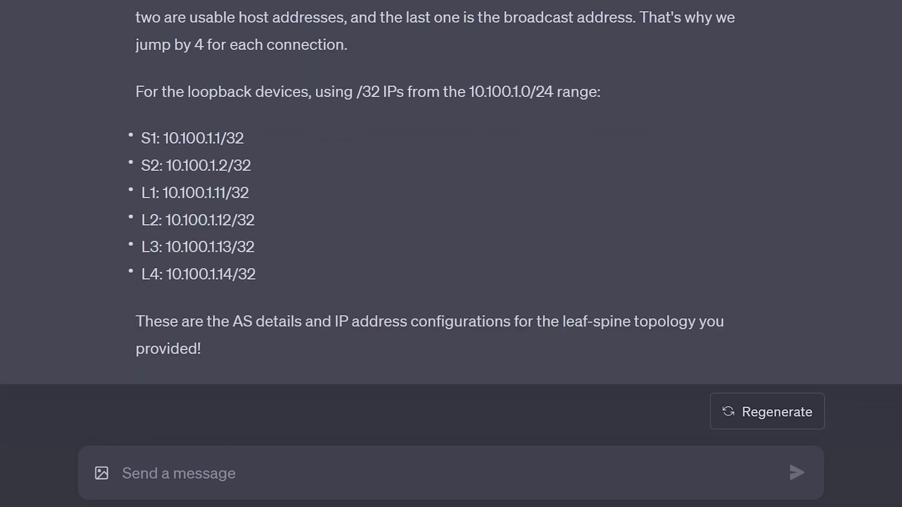
click(767, 412)
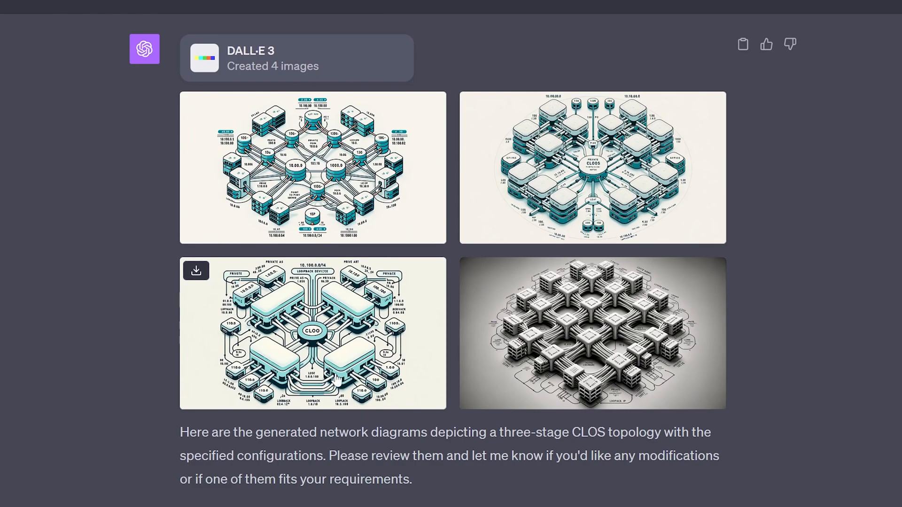
Step: Enlarge the first CLOS diagram and advance to the next one
click(313, 167)
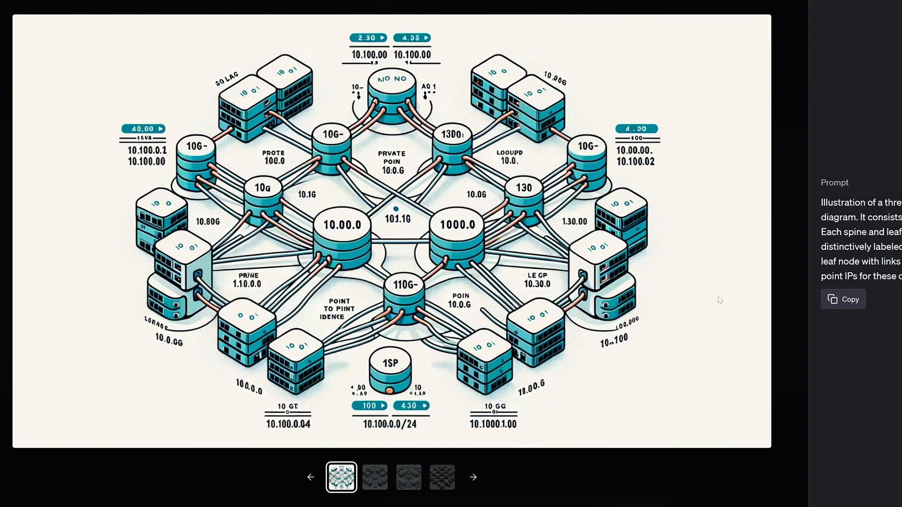
mouse_move(795, 283)
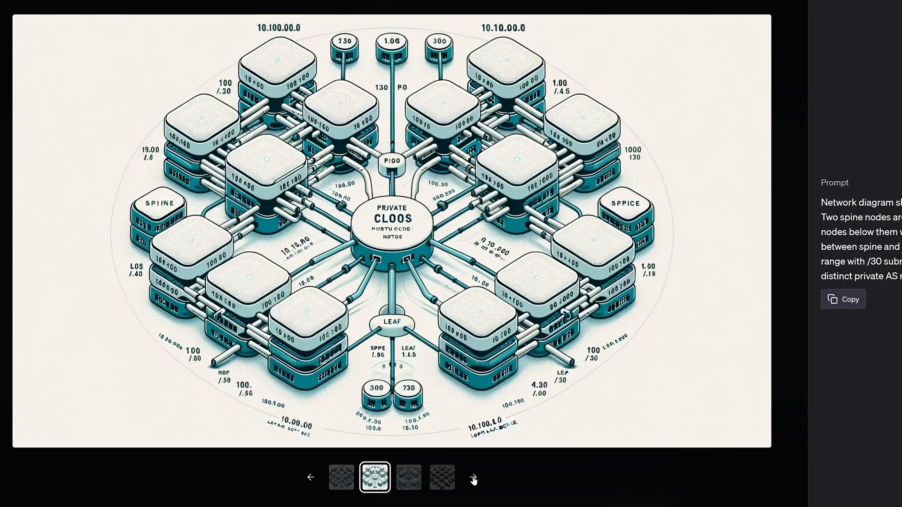
click(408, 478)
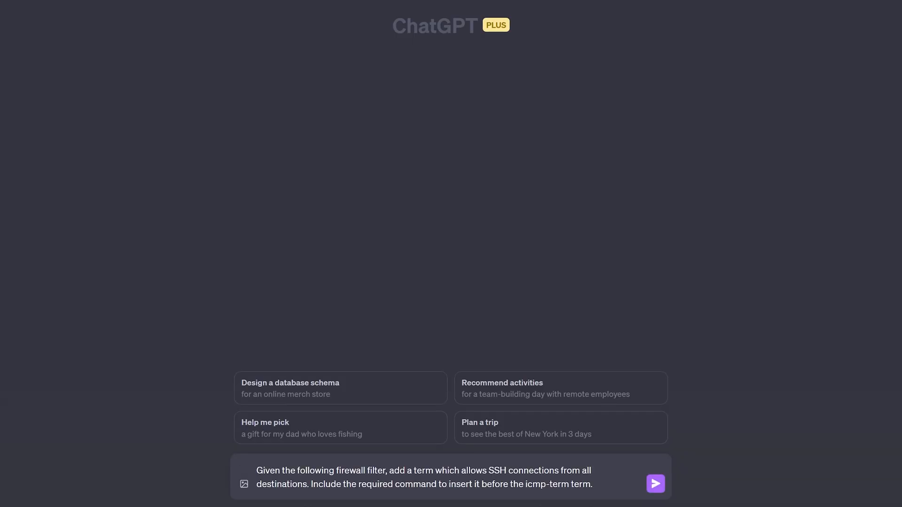
Step: Request an allow-ssh term before icmp-term, pasting the protect-RE filter from Juniper docs
text(:)
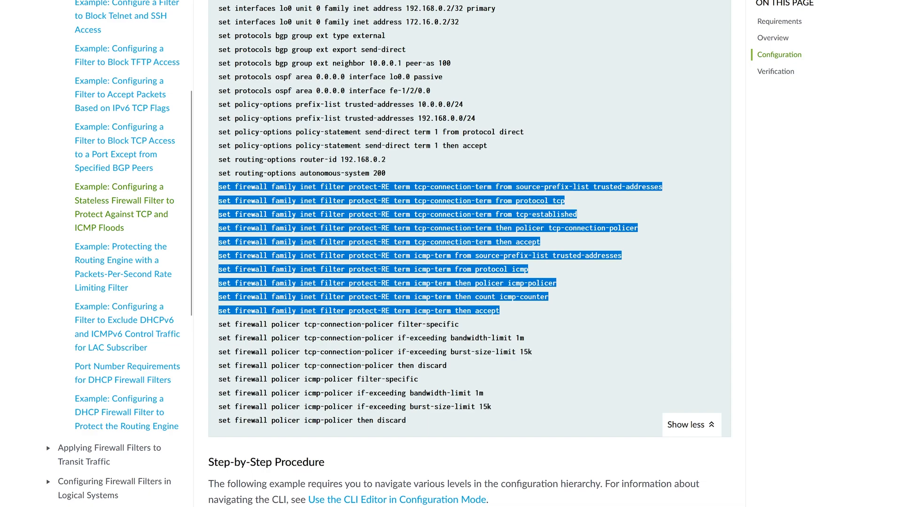
right_click(402, 207)
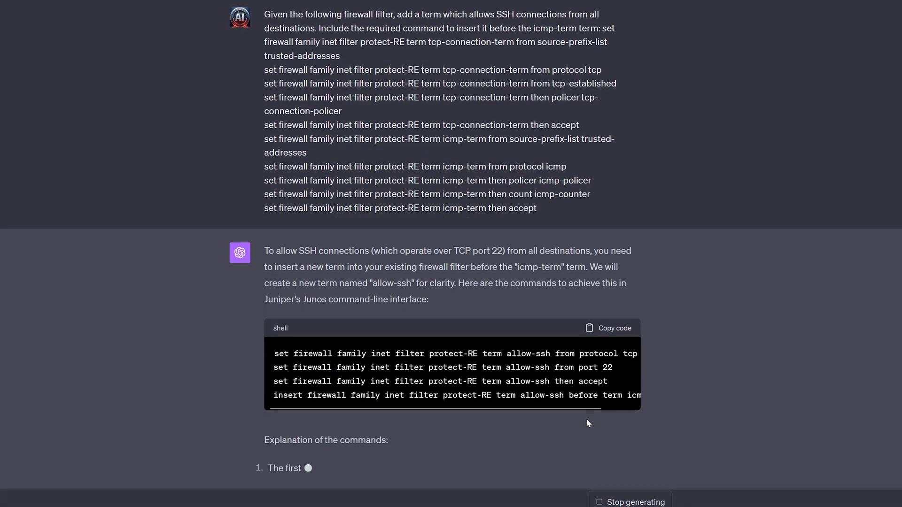
scroll(down, 3)
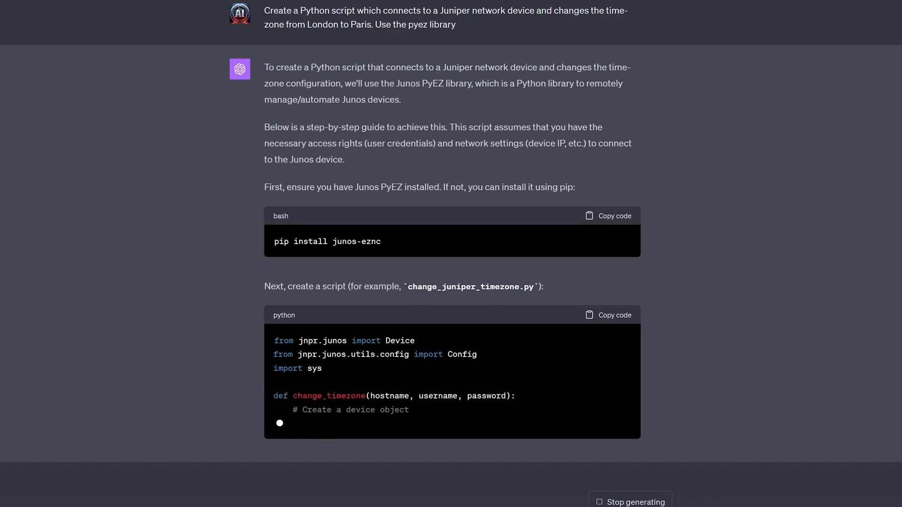
Step: Scroll through the PyEZ script setting the time-zone to Europe/Paris and its notes
scroll(down, 3)
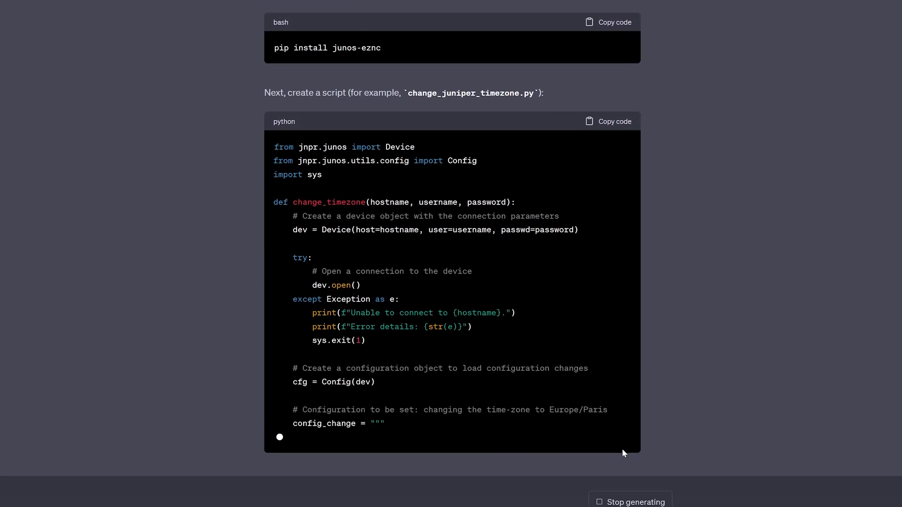
scroll(down, 3)
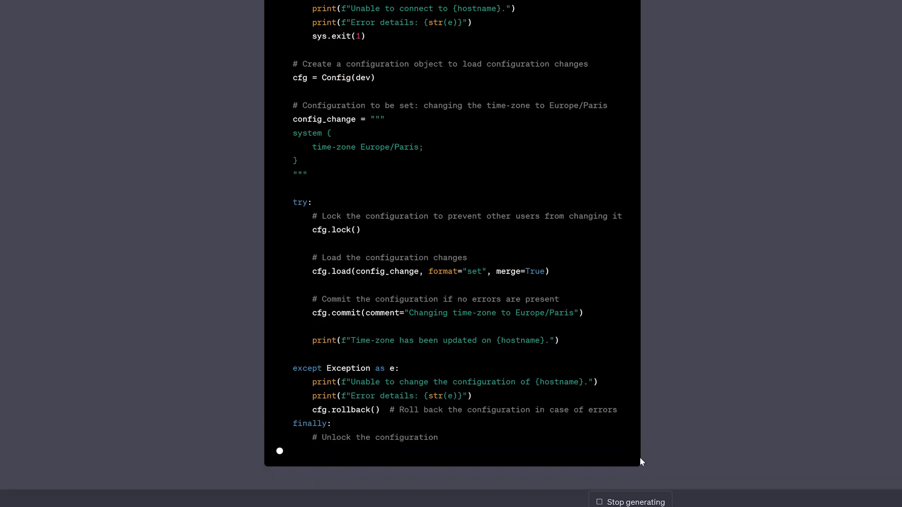
scroll(down, 3)
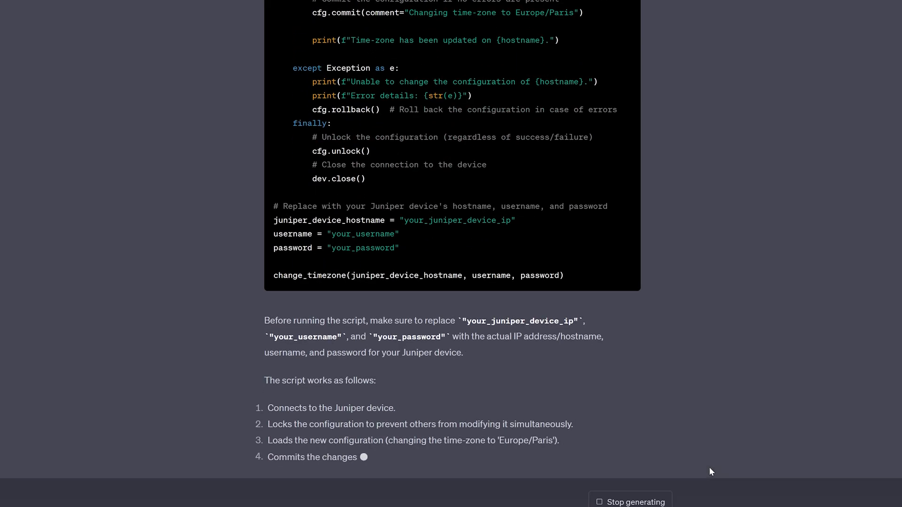
scroll(down, 3)
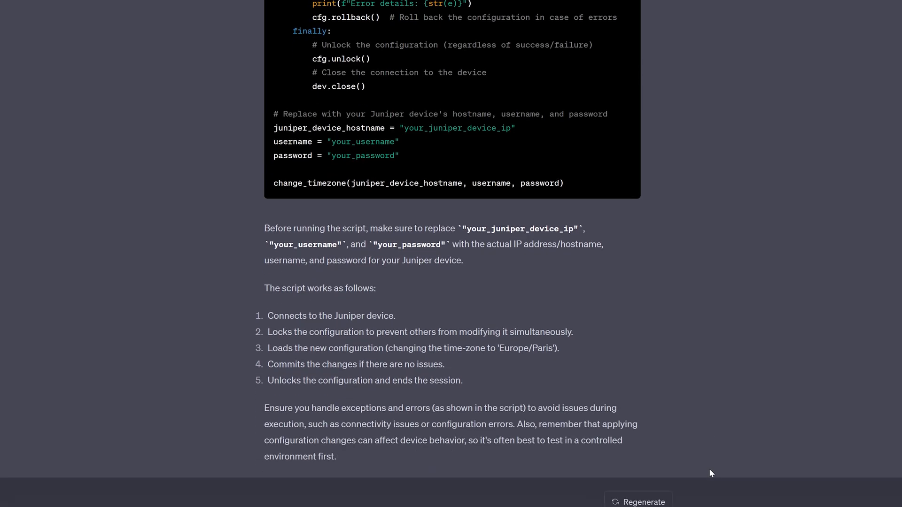
scroll(down, 3)
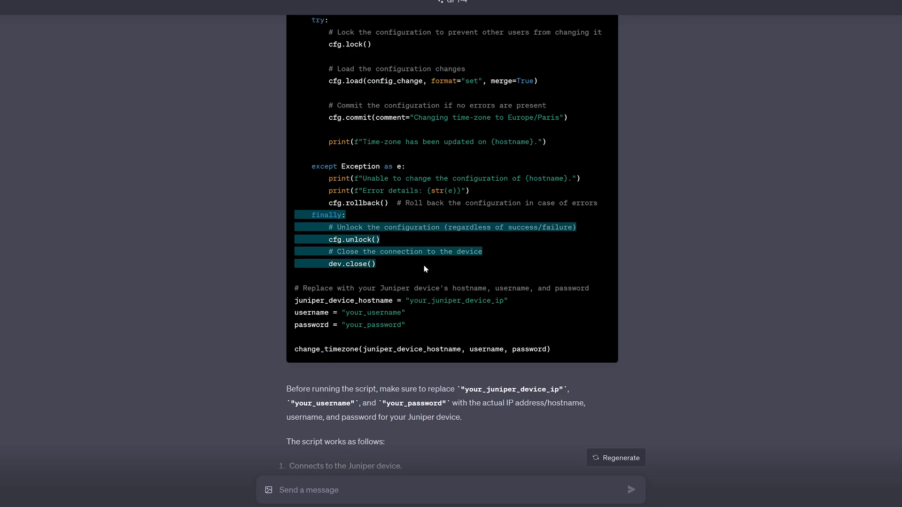
Step: Ask 'Explain what this following piece of code does:' about the finally block
scroll(down, 3)
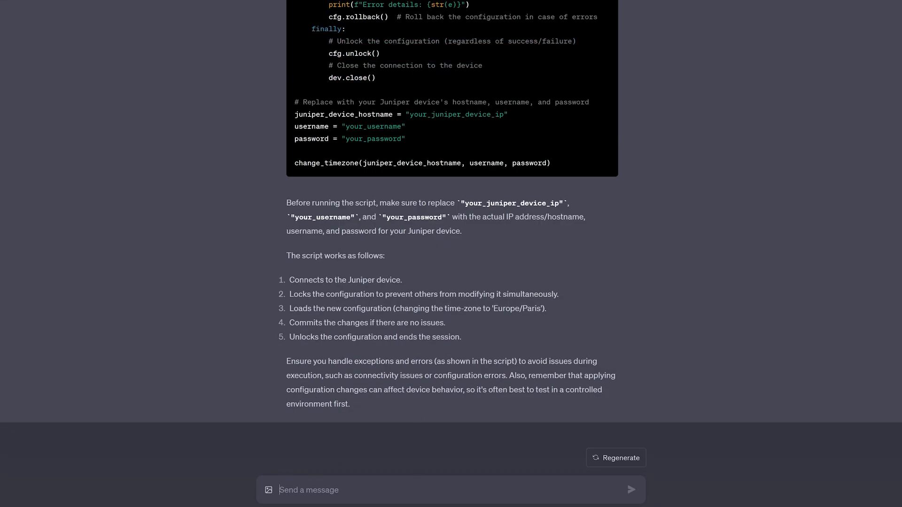
text(Explain wh)
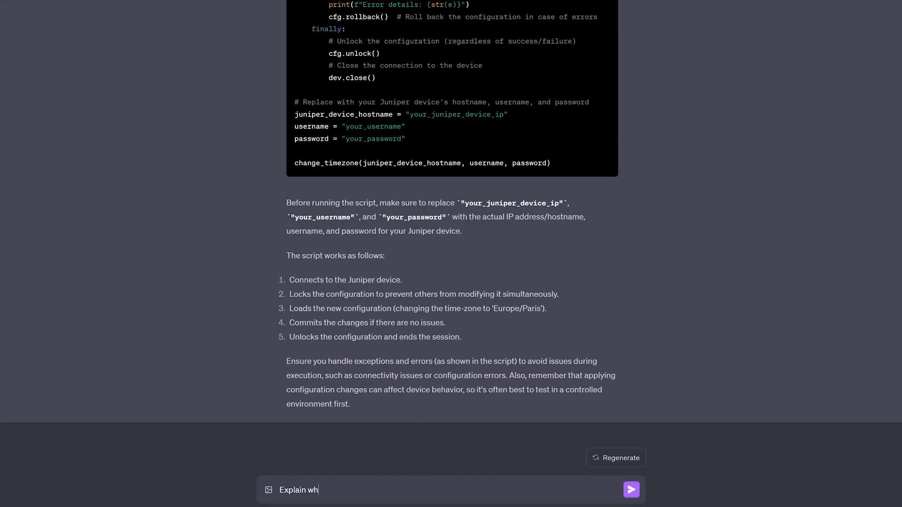
text(at this followi)
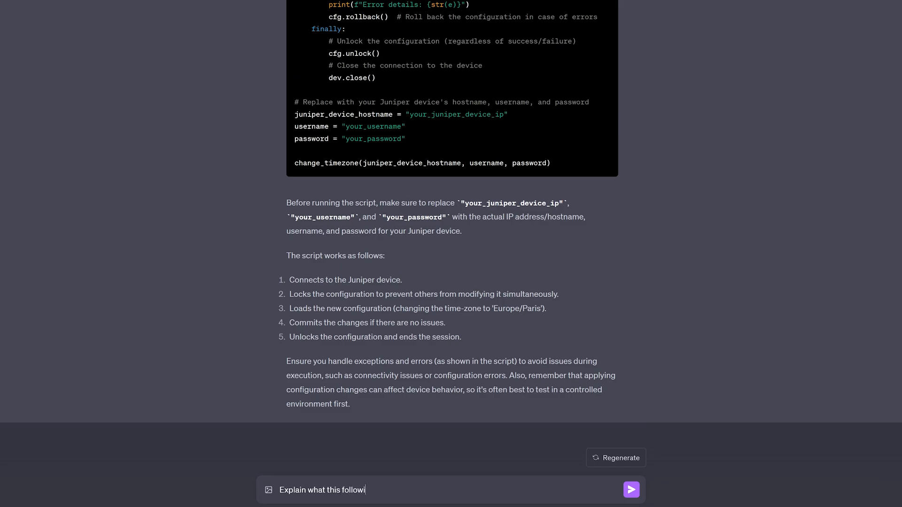
text(ng piece)
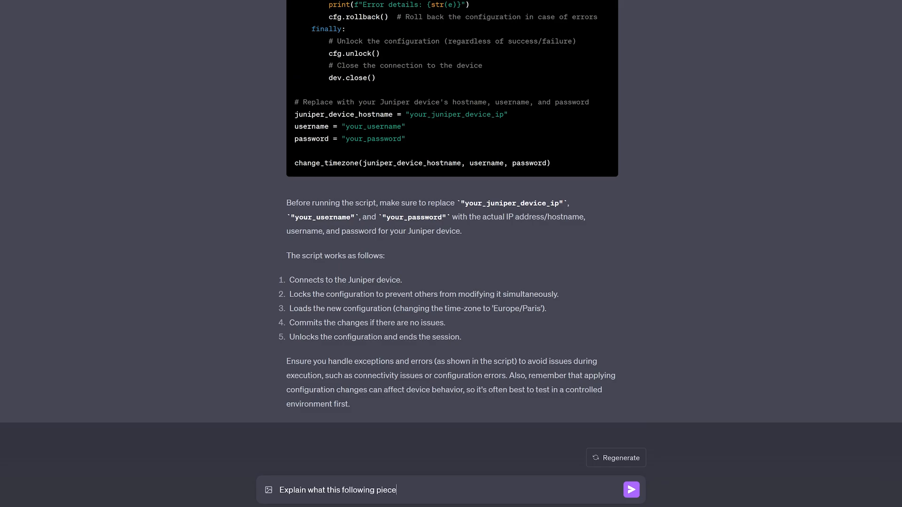
text(of code does:    finally:)
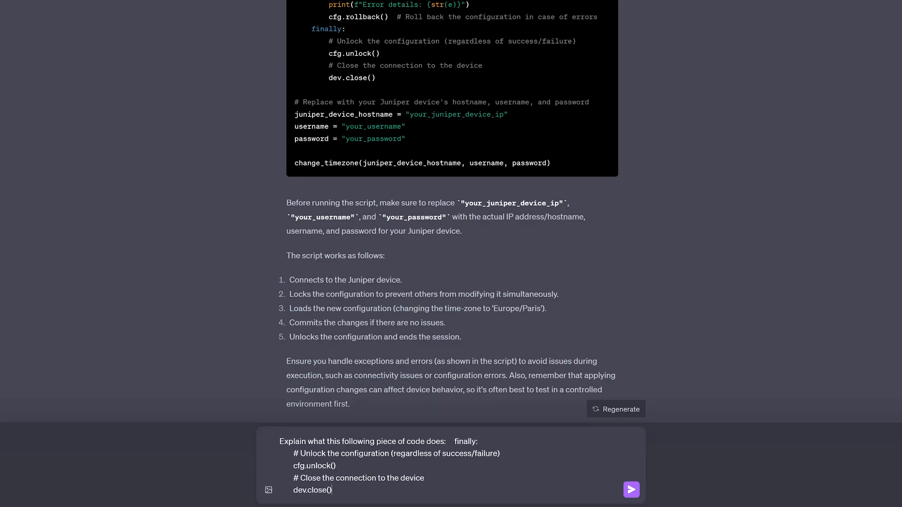
click(631, 490)
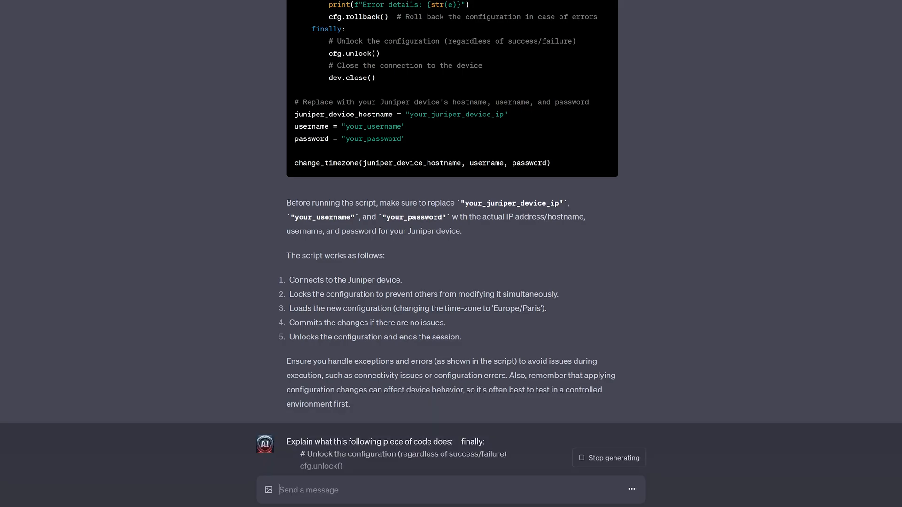
scroll(down, 3)
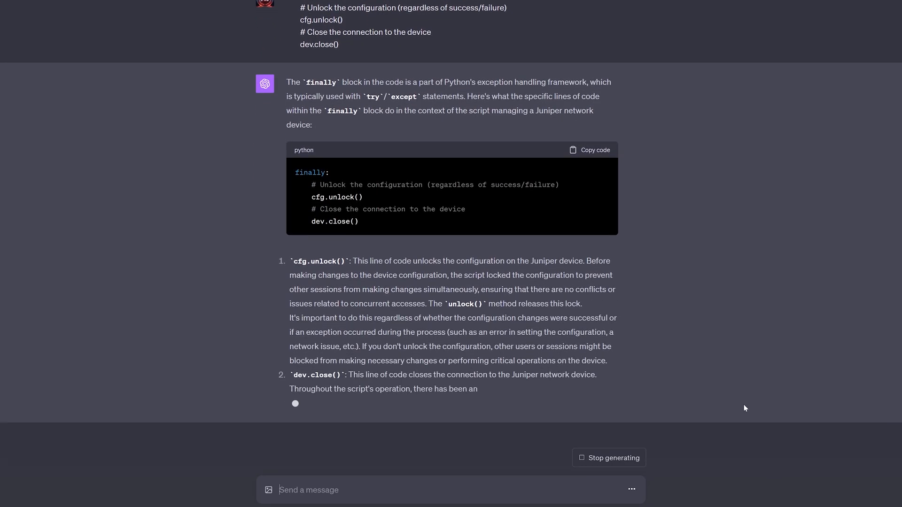
scroll(down, 3)
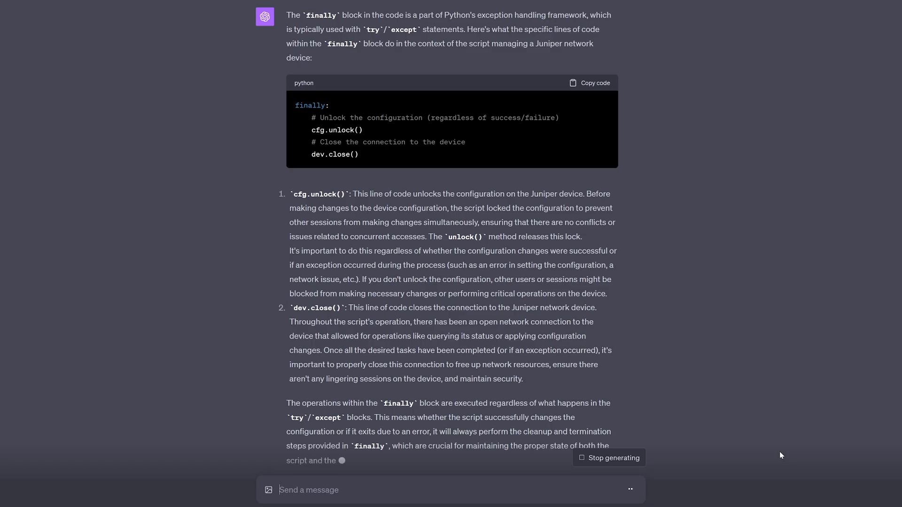